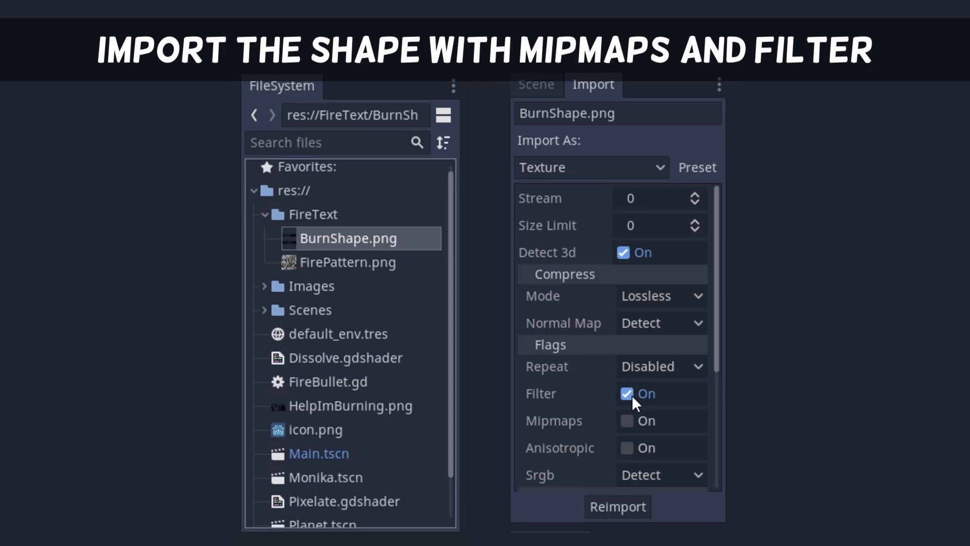
Step: Reimport BurnShape.png with mipmaps enabled and choose Sprite as the child node to add
{"action": "left_click", "coordinate": [627, 420]}
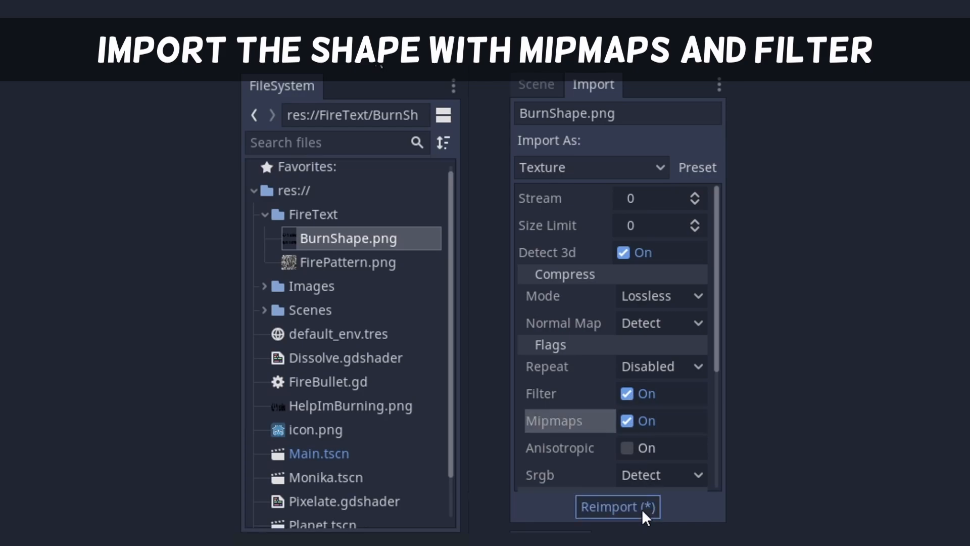
{"action": "left_click", "coordinate": [661, 366]}
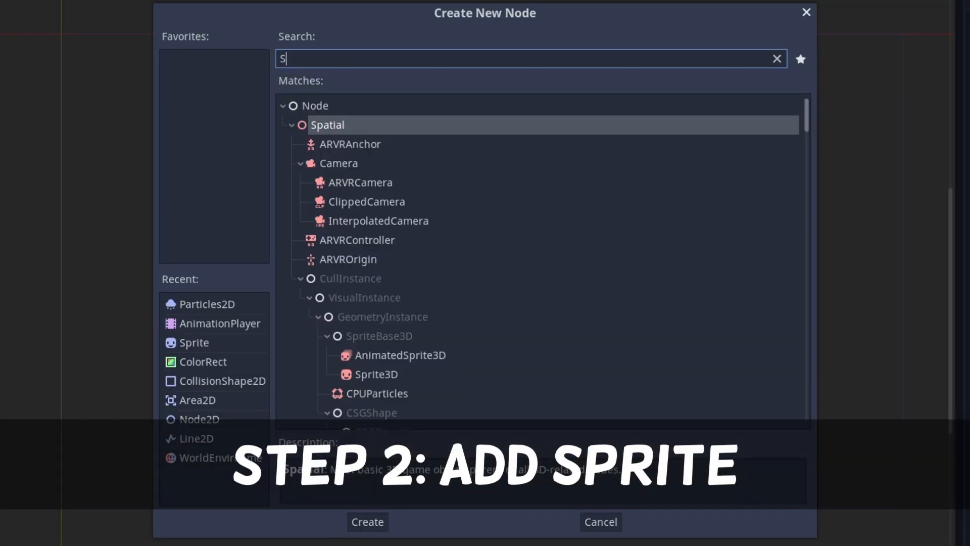
{"action": "left_click", "coordinate": [367, 521]}
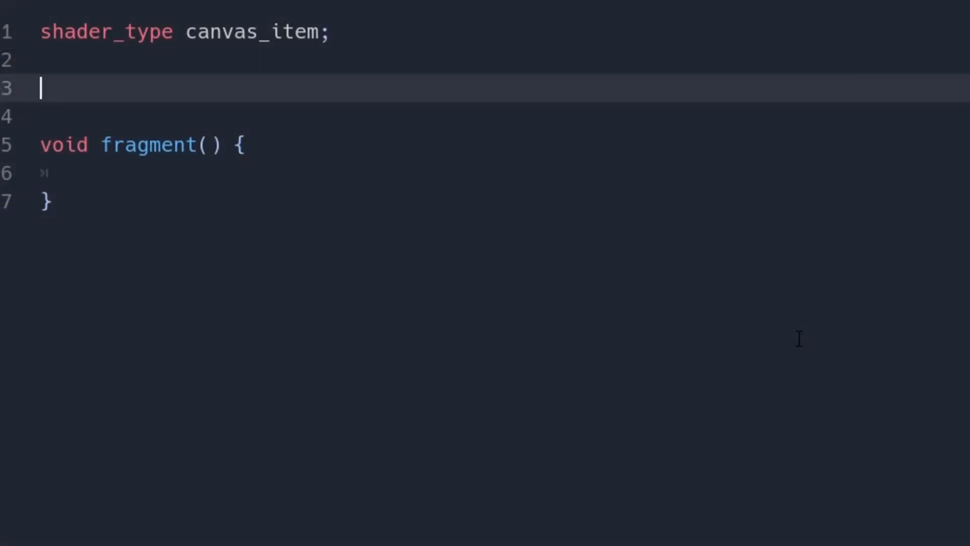
Step: Declare uniform sampler2D NOISE_PATTERN and read its red channel at UV as intensity
{"action": "type", "text": "uniform sampler2D NOISE_PATTERN;"}
{"action": "type", "text": "float pattern_intensit"}
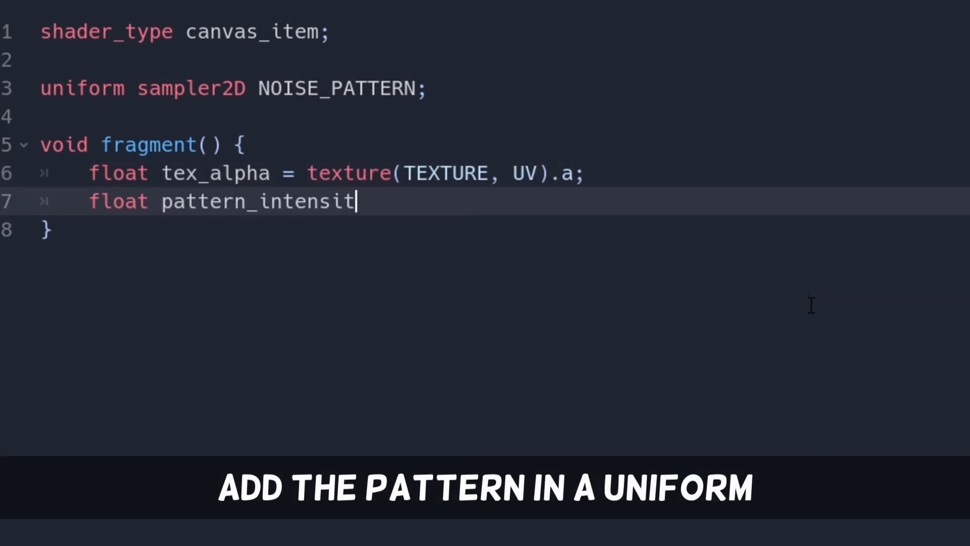
{"action": "type", "text": "y = texture(NOISE_PATTERN, UV).r;"}
{"action": "type", "text": "COLOR = vec4(intensity);"}
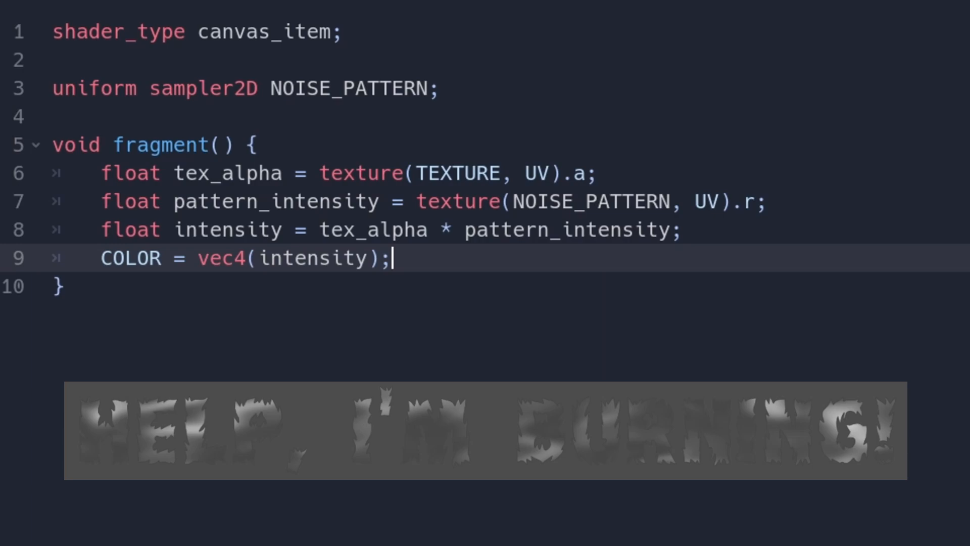
Step: Add uniform vec2 scroll = vec2(0.5, 0.5), offset noise UV by TIME * scroll, declare TONE_MAPPING
{"action": "type", "text": "uniform vec2 scroll"}
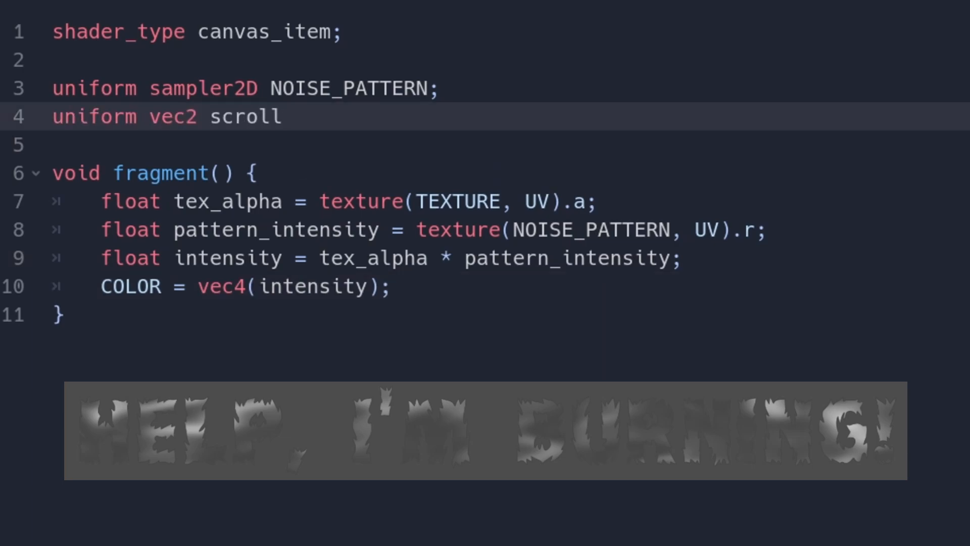
{"action": "type", "text": "= vec2(0.5, 0.5);"}
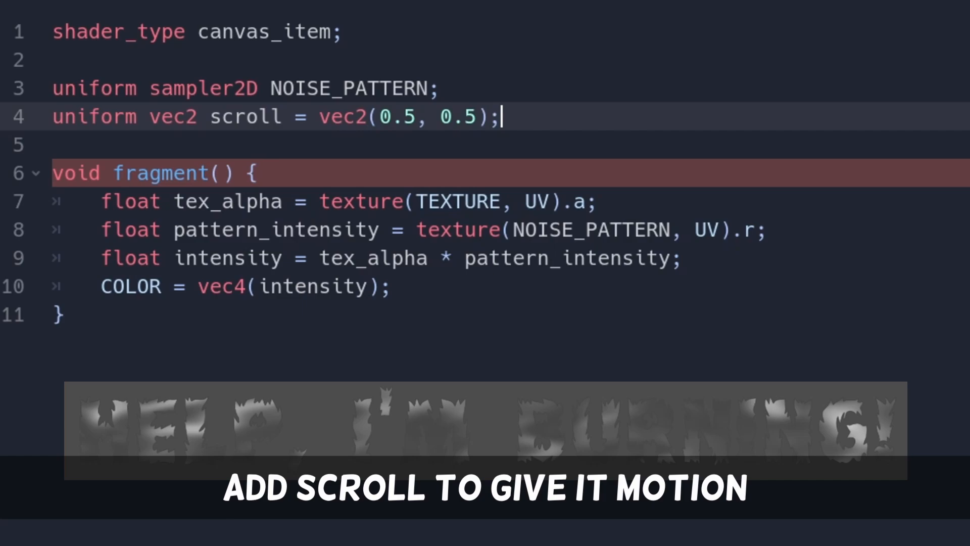
{"action": "type", "text": "+ TIME * scroll"}
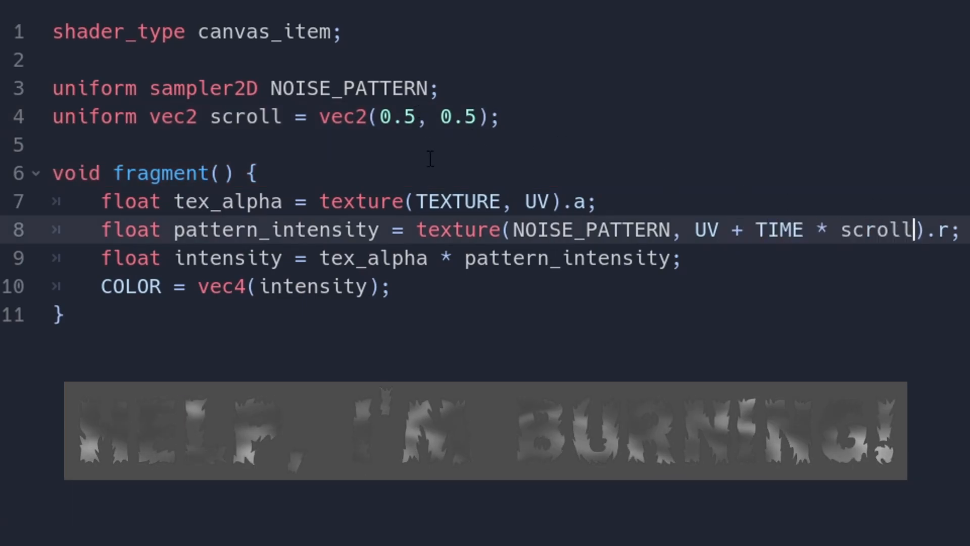
{"action": "type", "text": "uniform sampler2D TONE_MAPPING;"}
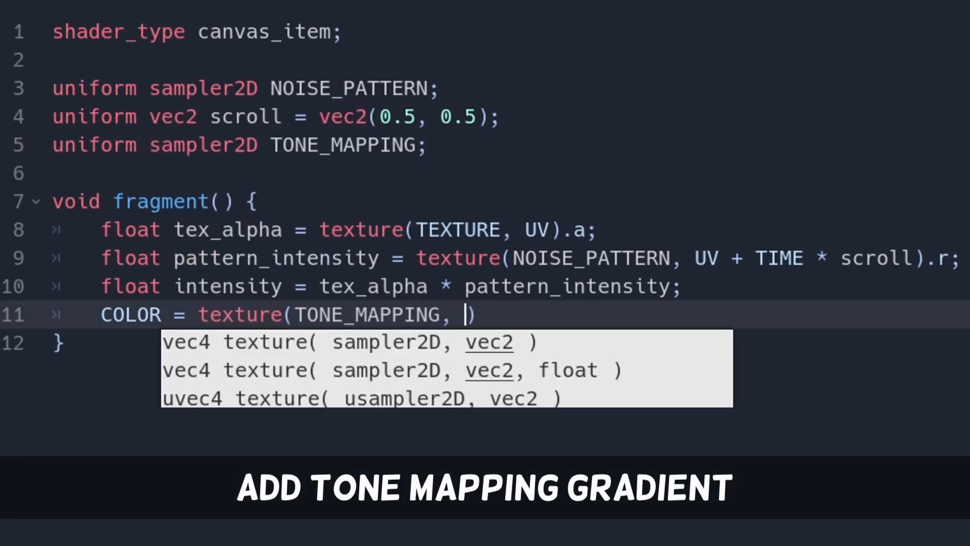
Step: Set COLOR from the TONE_MAPPING texture sampled at vec2(intensity)
{"action": "type", "text": "vec2(intensity));"}
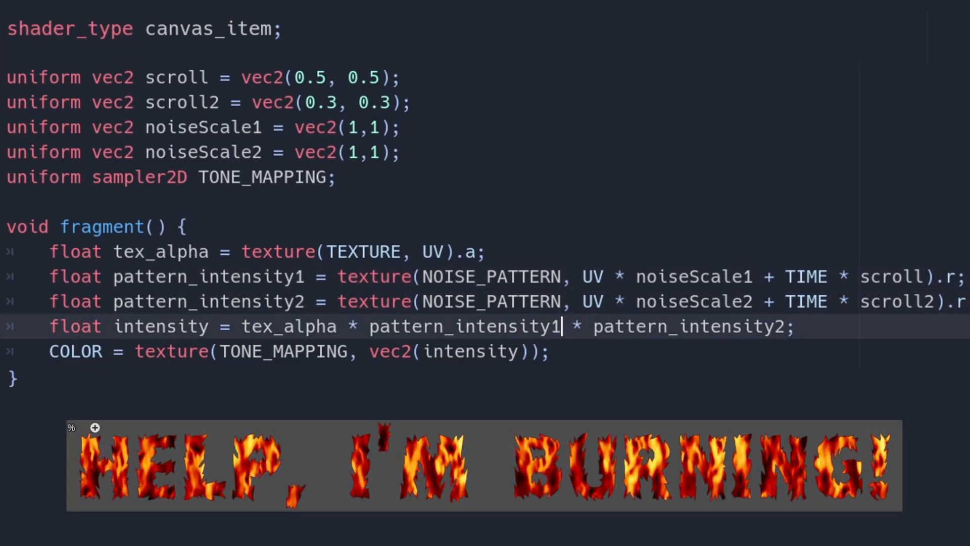
Step: Declare the float blur uniform with a hint_range and begin the base_intensity uniform
{"action": "type", "text": "uniform float blur : hint_range(0, 0)"}
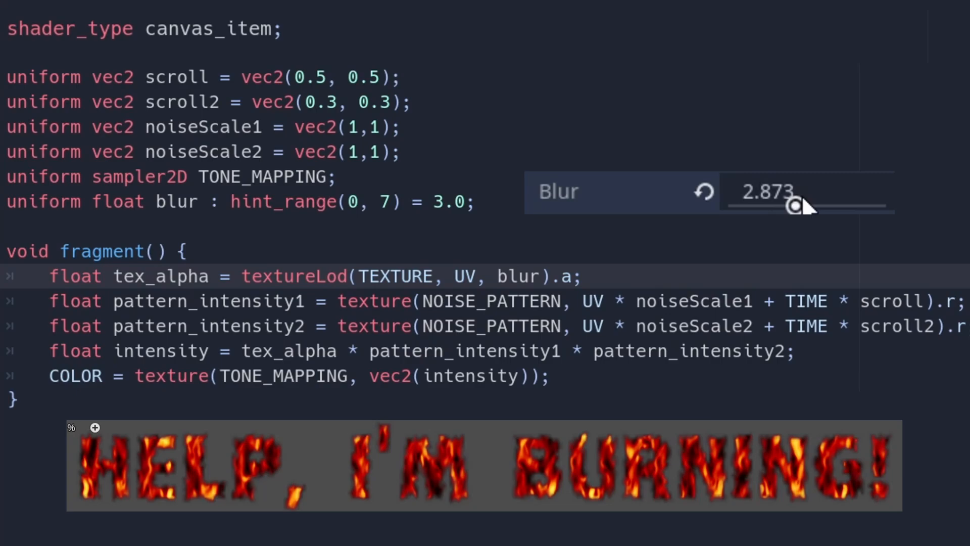
{"action": "type", "text": "unfi"}
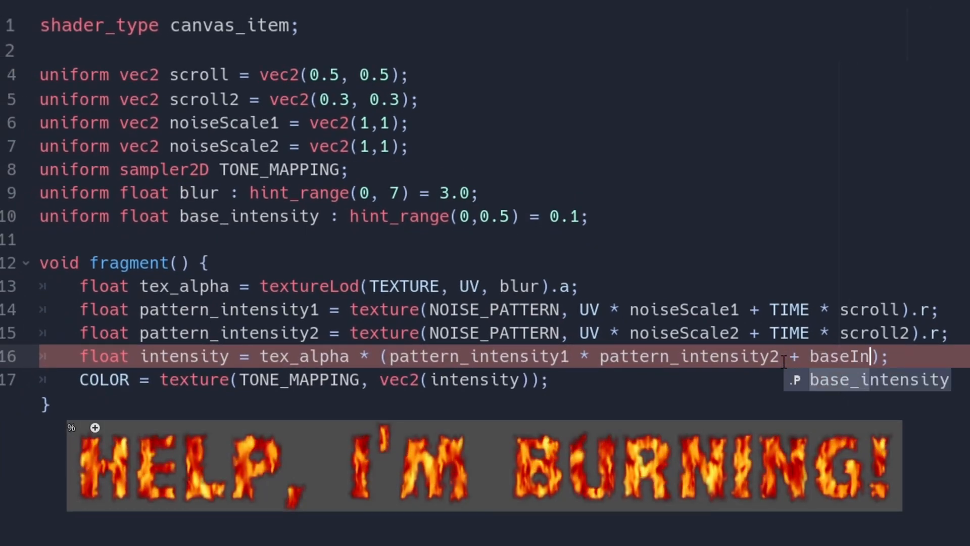
Step: Declare uniform float intensity_factor : hint_range(0, 5.0) = 1.5
{"action": "type", "text": "uniform float intensity_factor : hint_"}
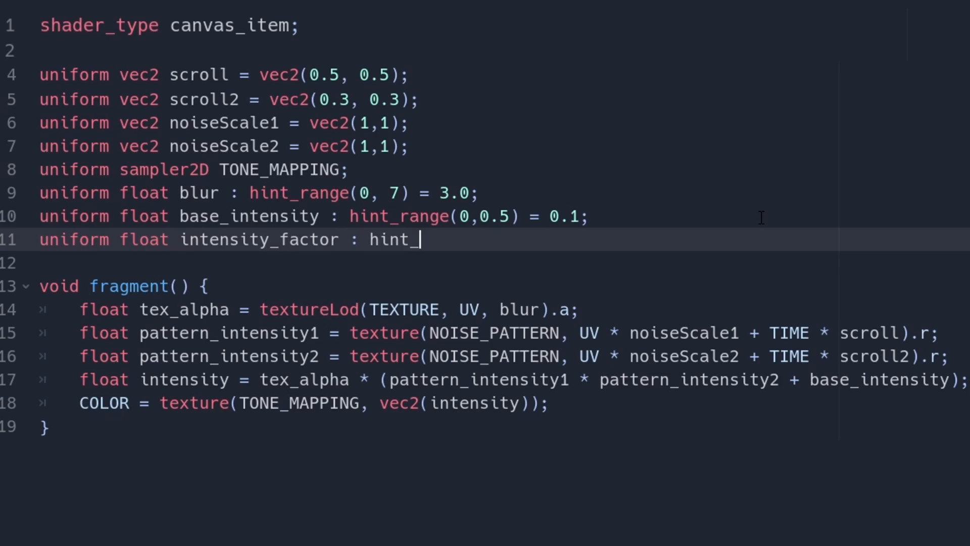
{"action": "type", "text": "range(0, 5.0) = 1.5;"}
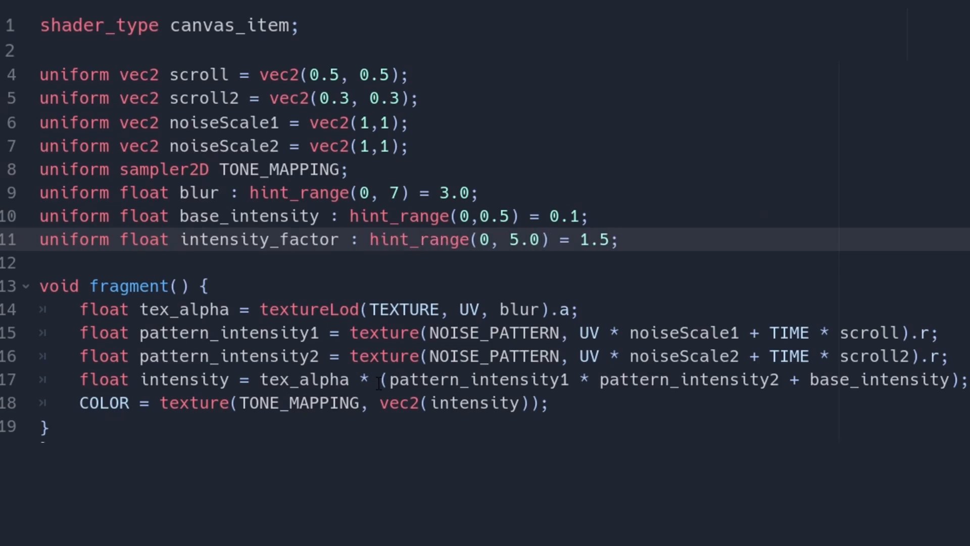